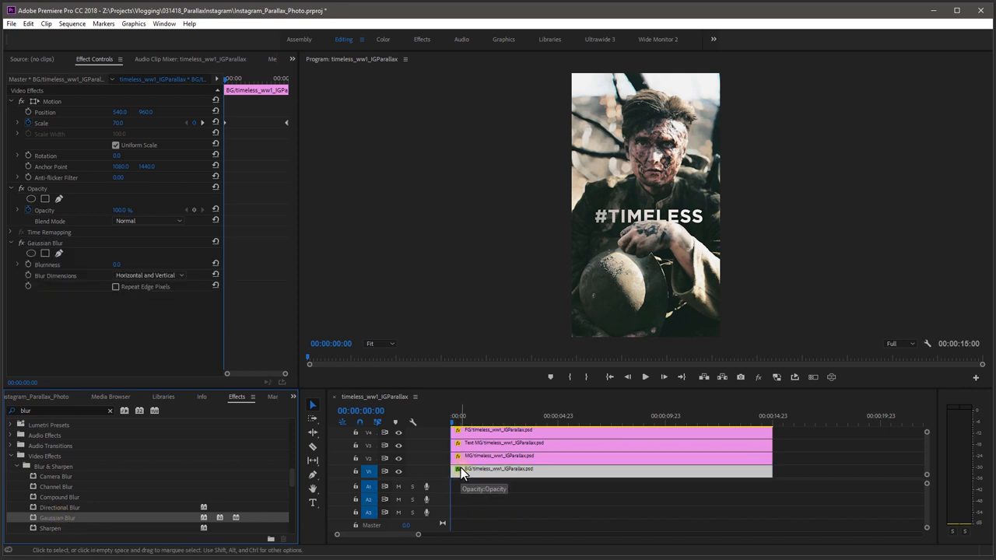
mouse_move(490, 475)
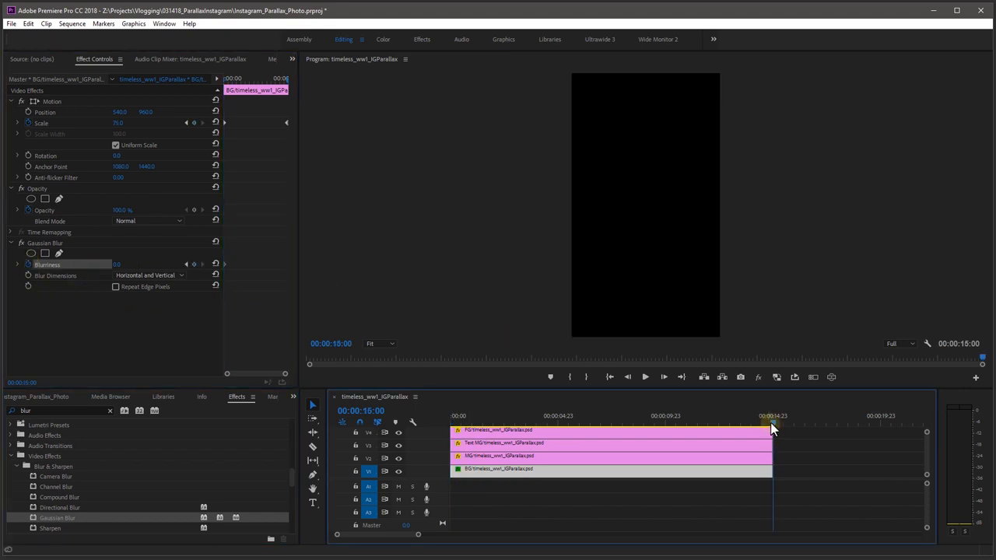
Set the background photo's end-of-sequence Scale and Blurriness keyframe values.
left_click(772, 424)
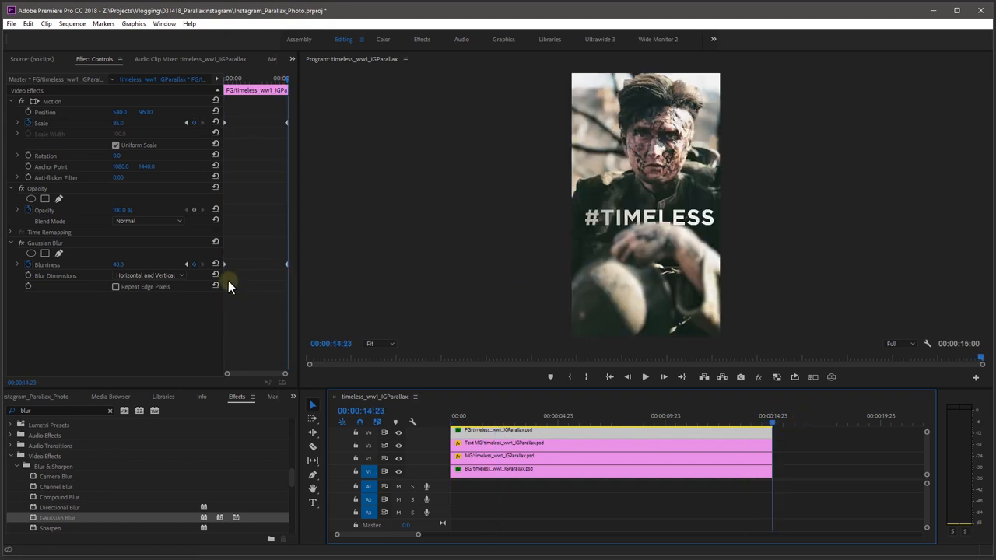
Edit the foreground soldier clip's Gaussian Blur Blurriness keyframe value.
double_click(119, 264)
type("15")
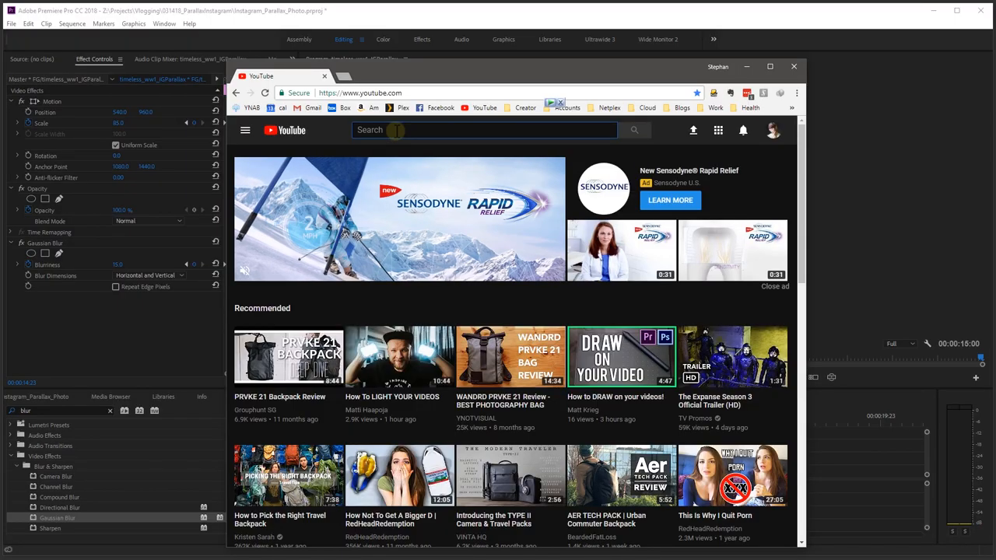
Search YouTube for 'burning ember' and open the Ember and Sparks stock footage video.
type("burning ember stock footage")
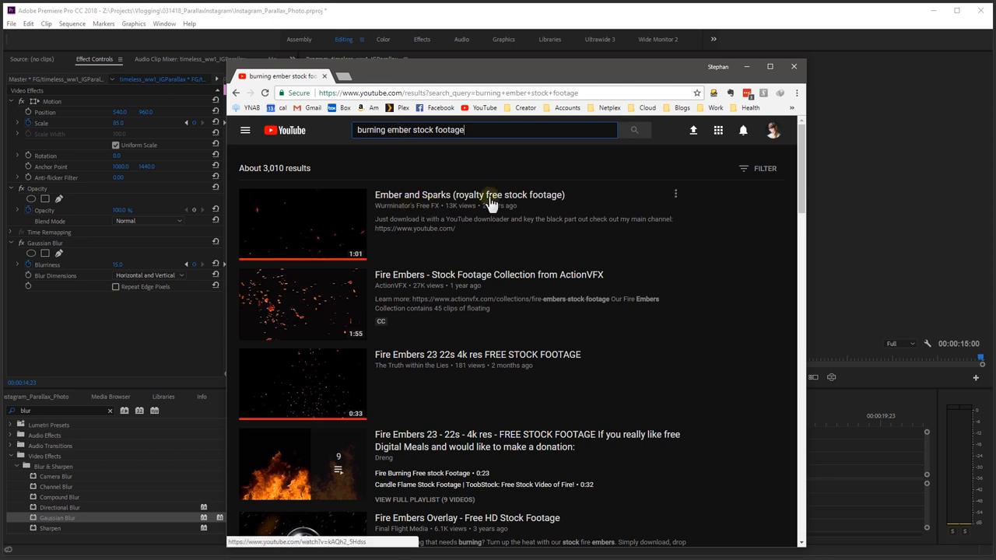
left_click(469, 195)
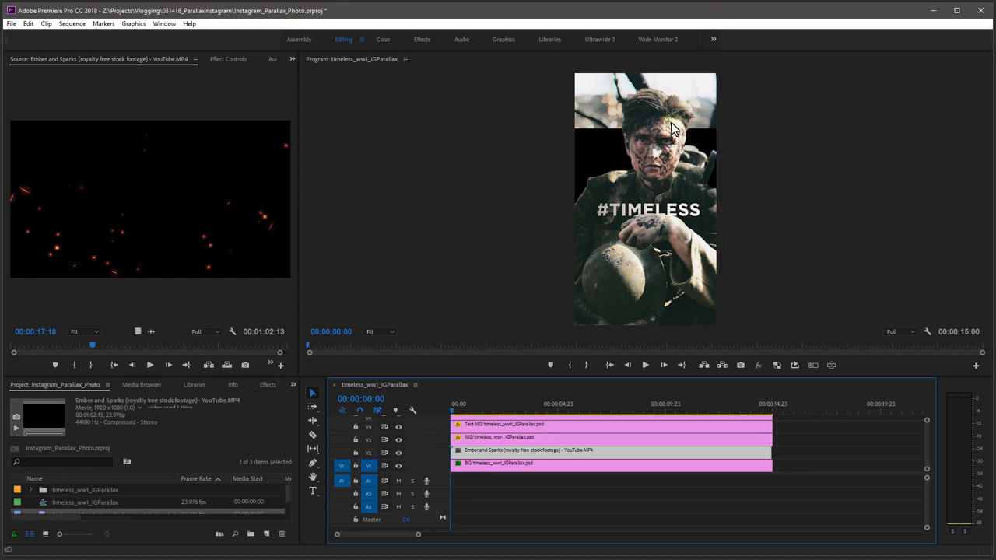
Select the Ember and Sparks clip on V2 above the background photo.
left_click(228, 59)
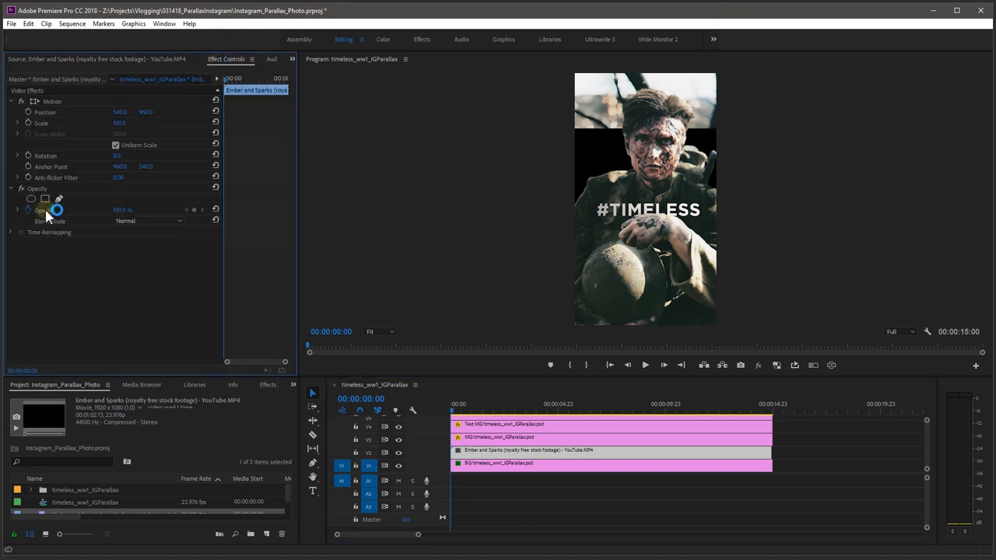
Set the ember clip to Screen blend, Scale 130 and Position Y 494.
left_click(148, 221)
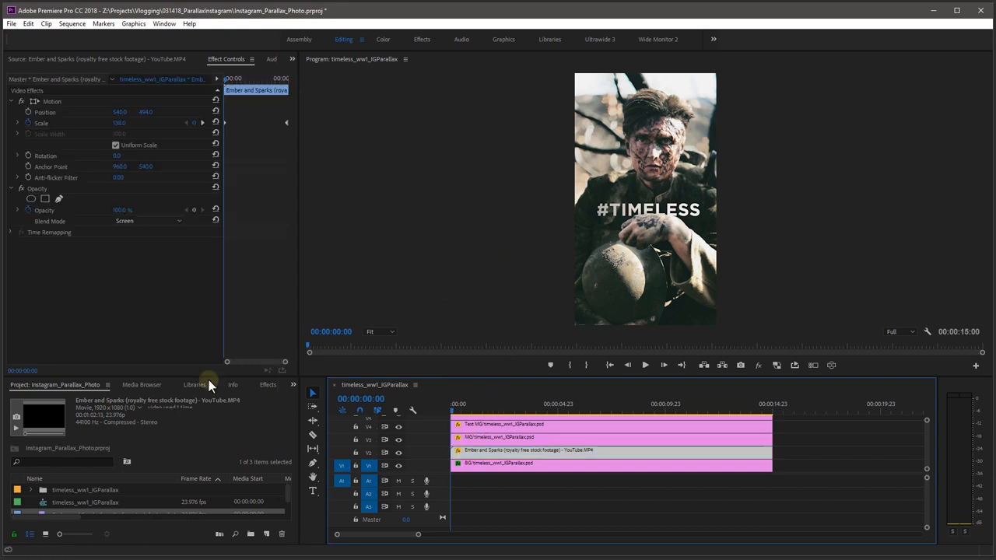
Show the Effects panel to find blur under Video Effects > Blur & Sharpen.
left_click(236, 385)
type("blur")
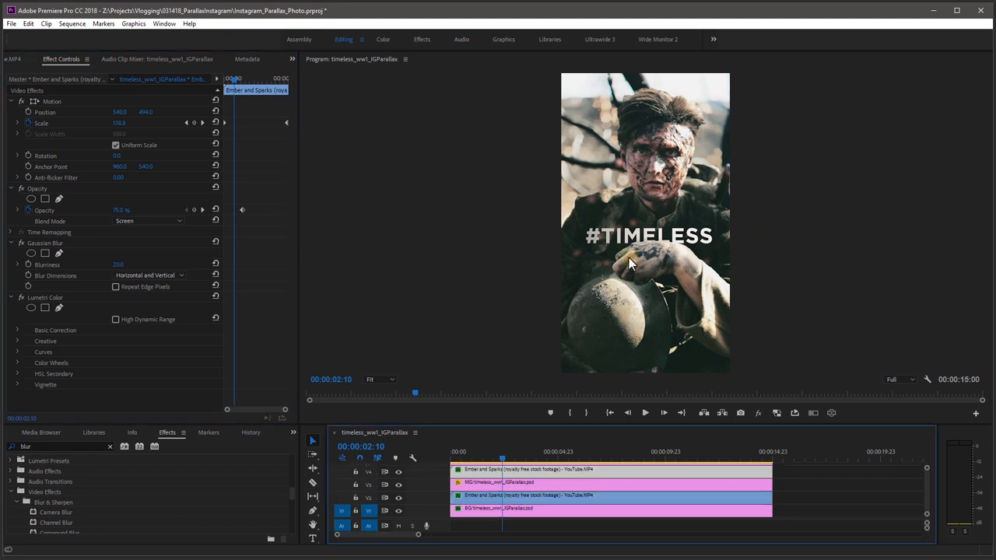
Set the duplicated ember layer's Opacity to 50% and Blurriness to 5.
double_click(118, 265)
type("5")
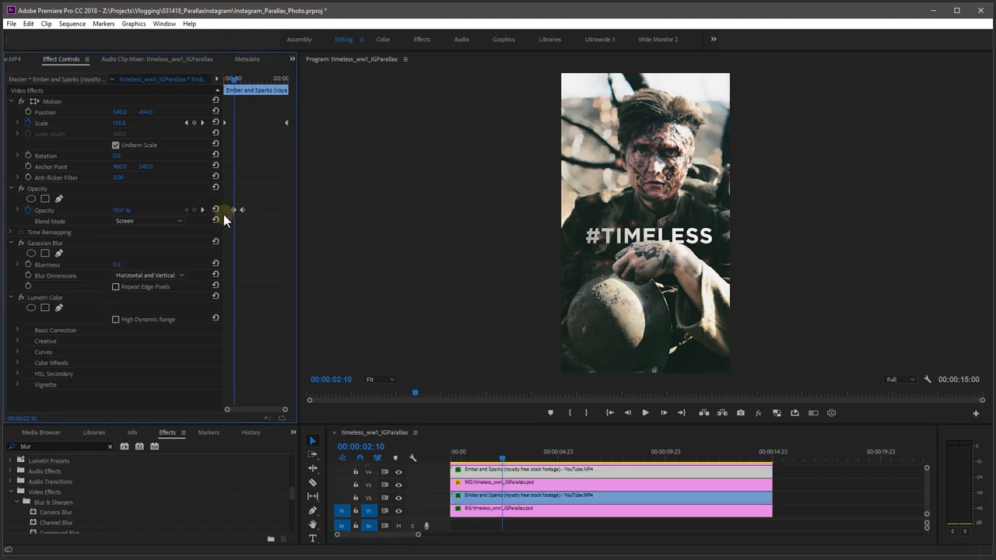
left_click(383, 39)
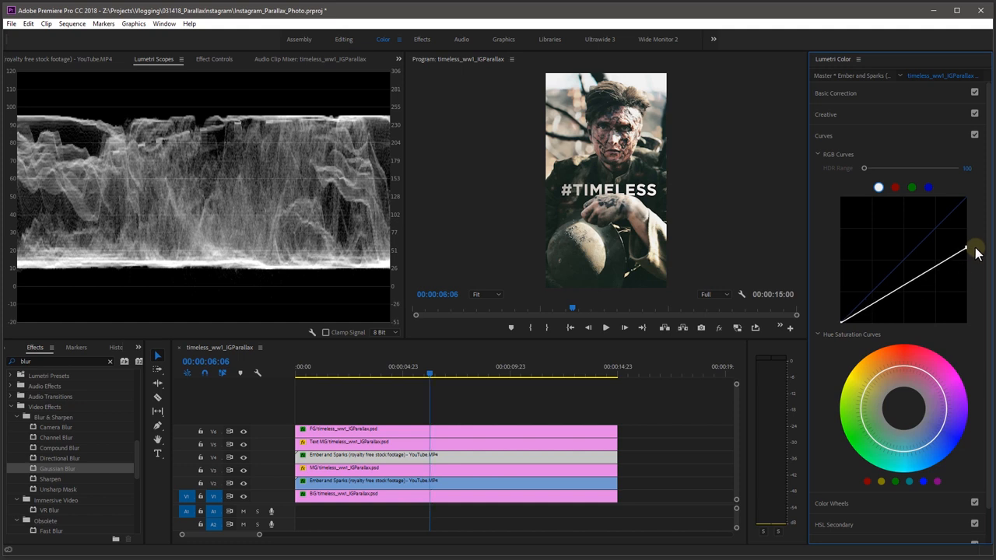
Pull the Lumetri RGB curve's white point down to darken the embers.
left_click_drag(975, 247, 930, 268)
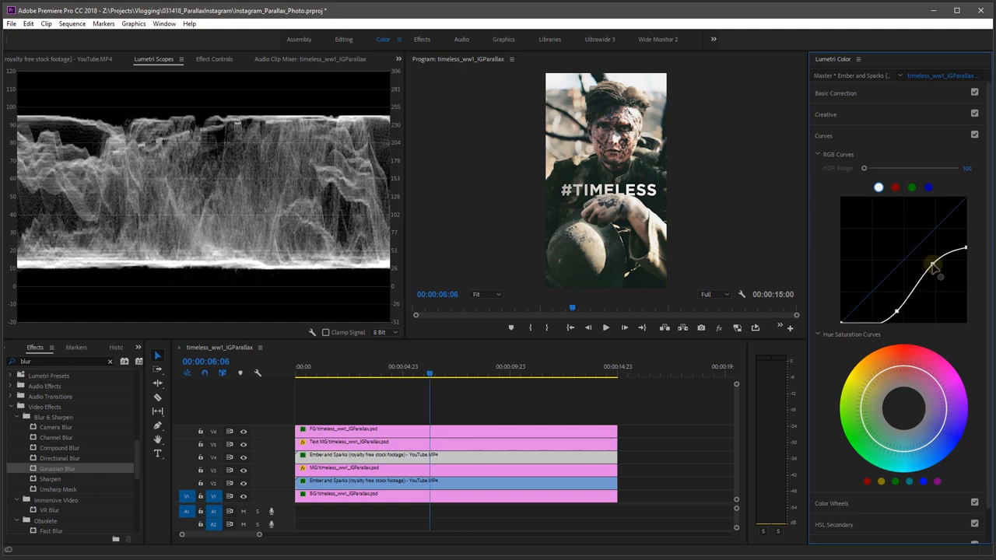
left_click(343, 39)
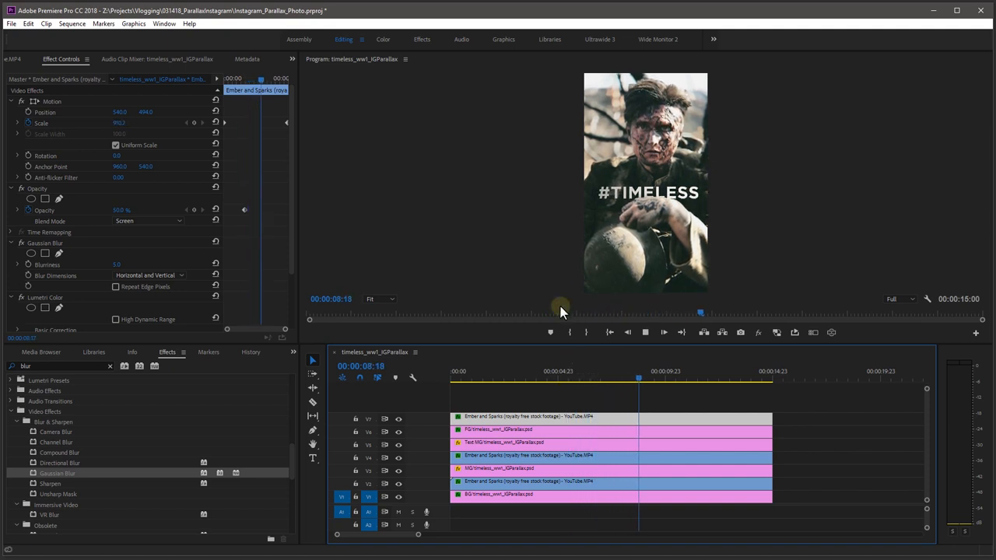
Scrub the playhead to preview the three-layer ember parallax animation.
left_click_drag(638, 378, 681, 371)
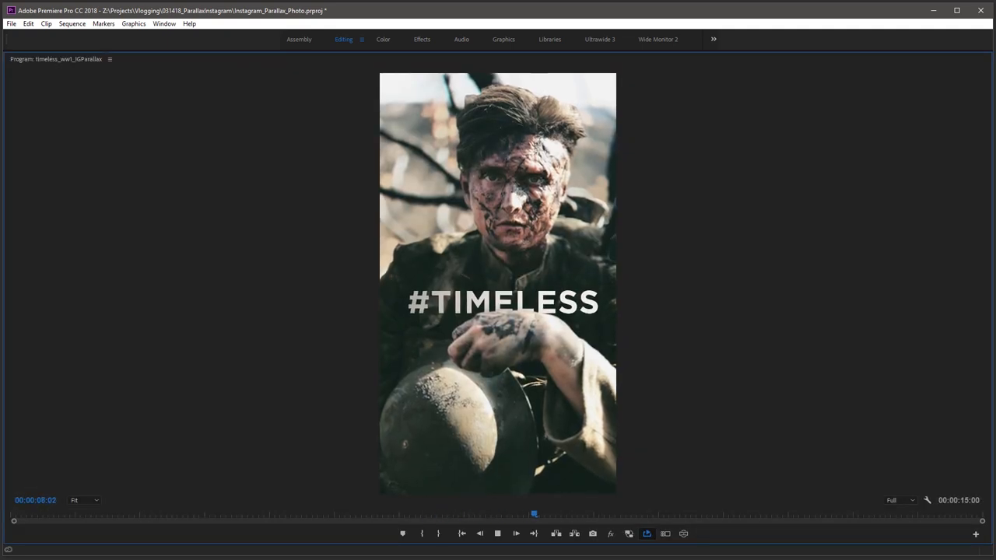
left_click_drag(534, 513, 664, 513)
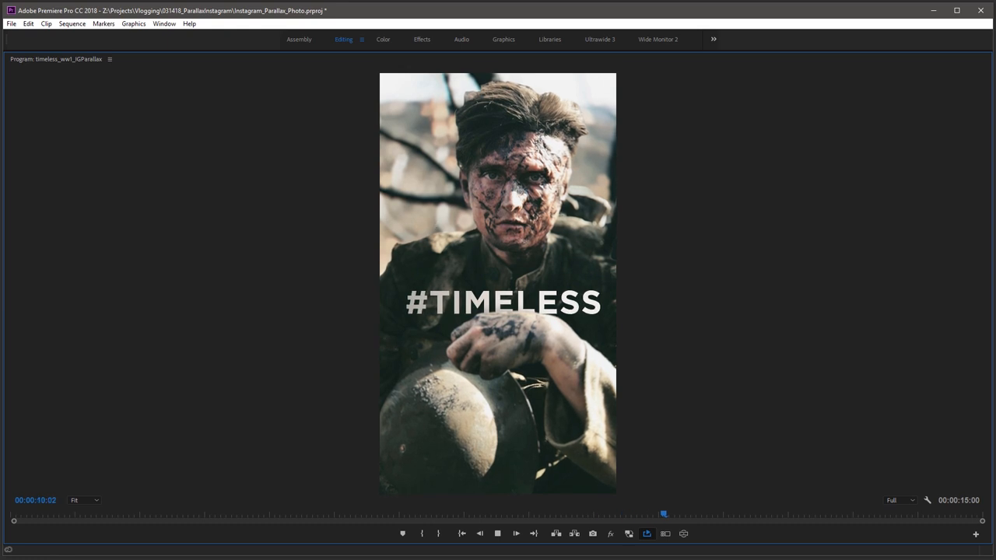